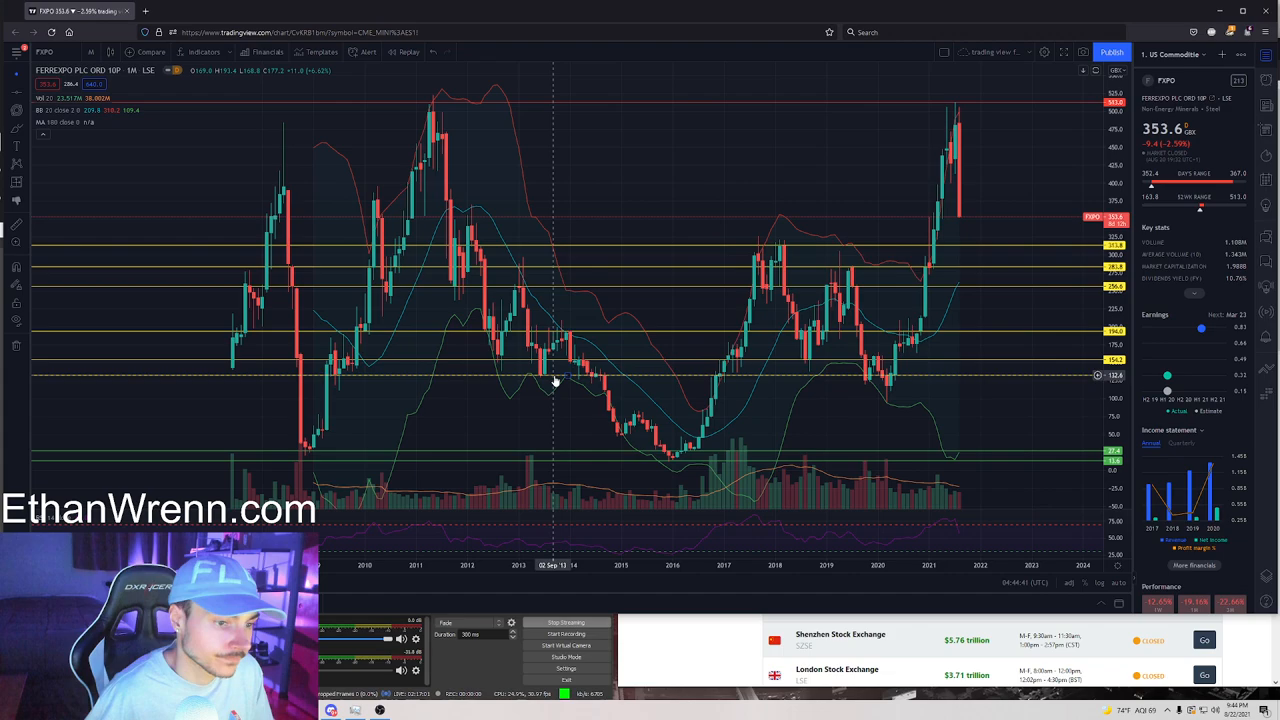
- Drag on the FXPO monthly chart to mark a support price level
left_click_drag(567, 378, 567, 437)
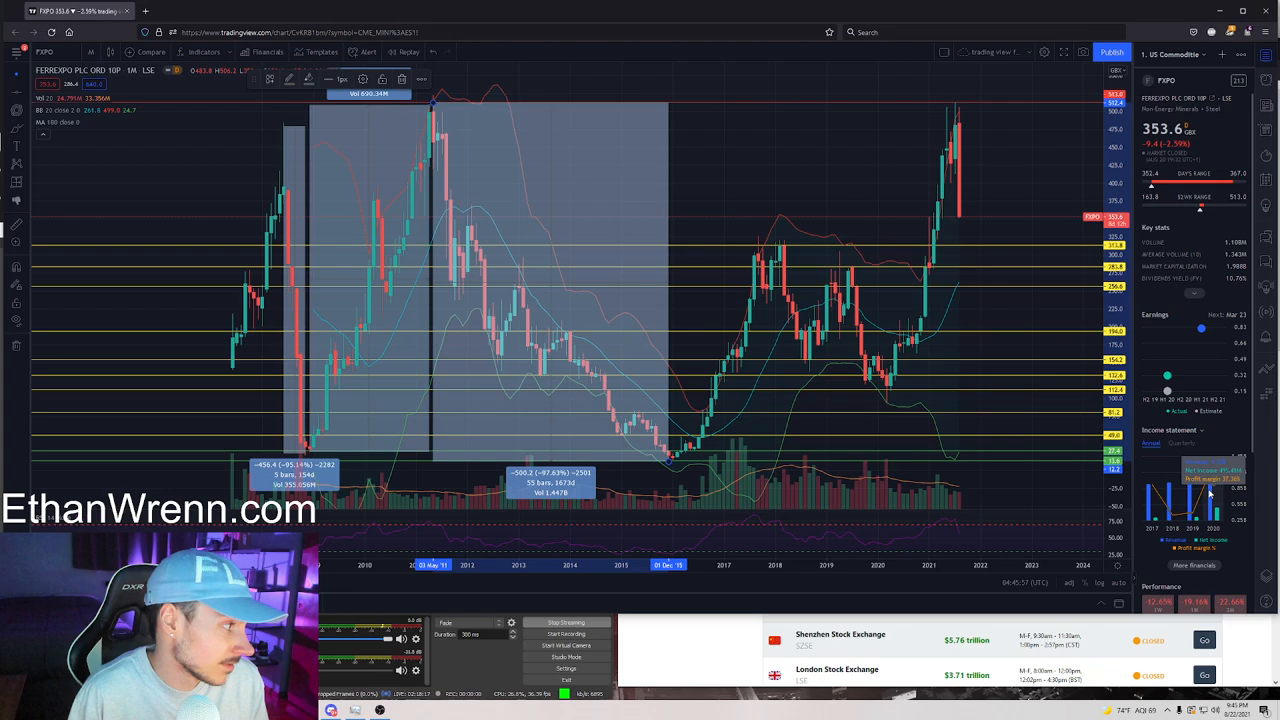
mouse_move(757, 454)
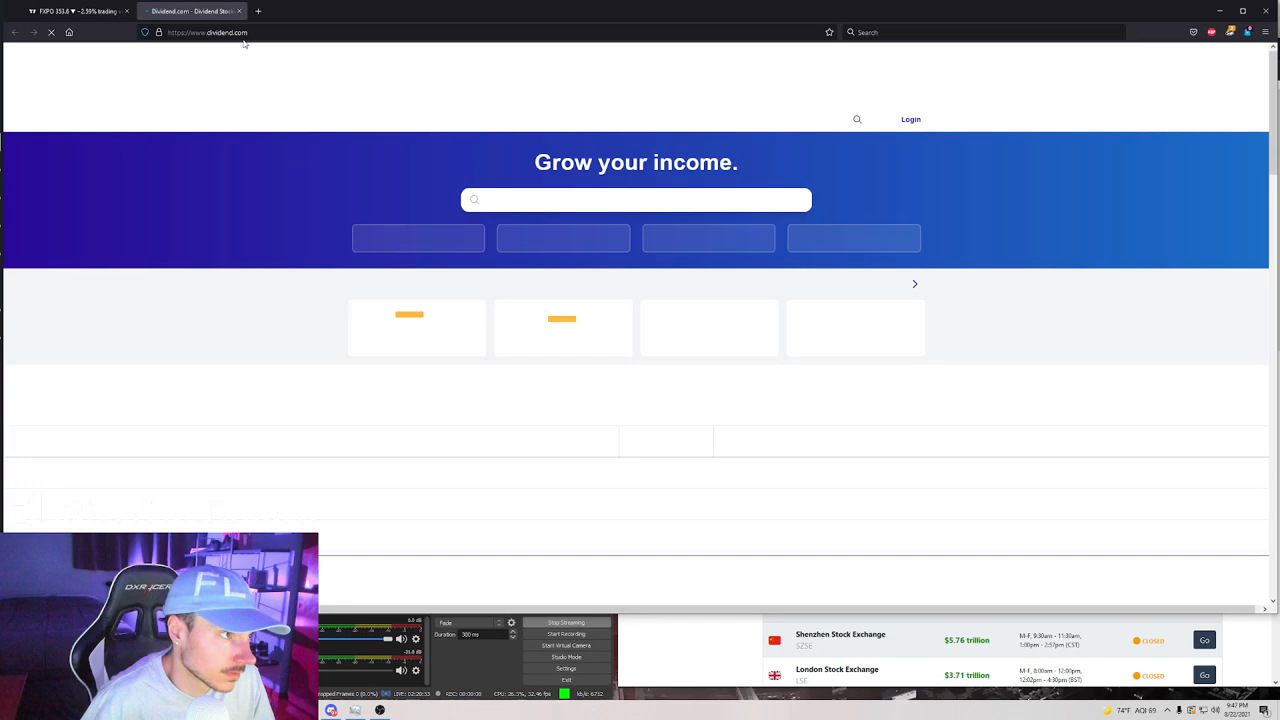
- Search Dividend.com for 'fx' and view the unrelated matches
type("fxpo")
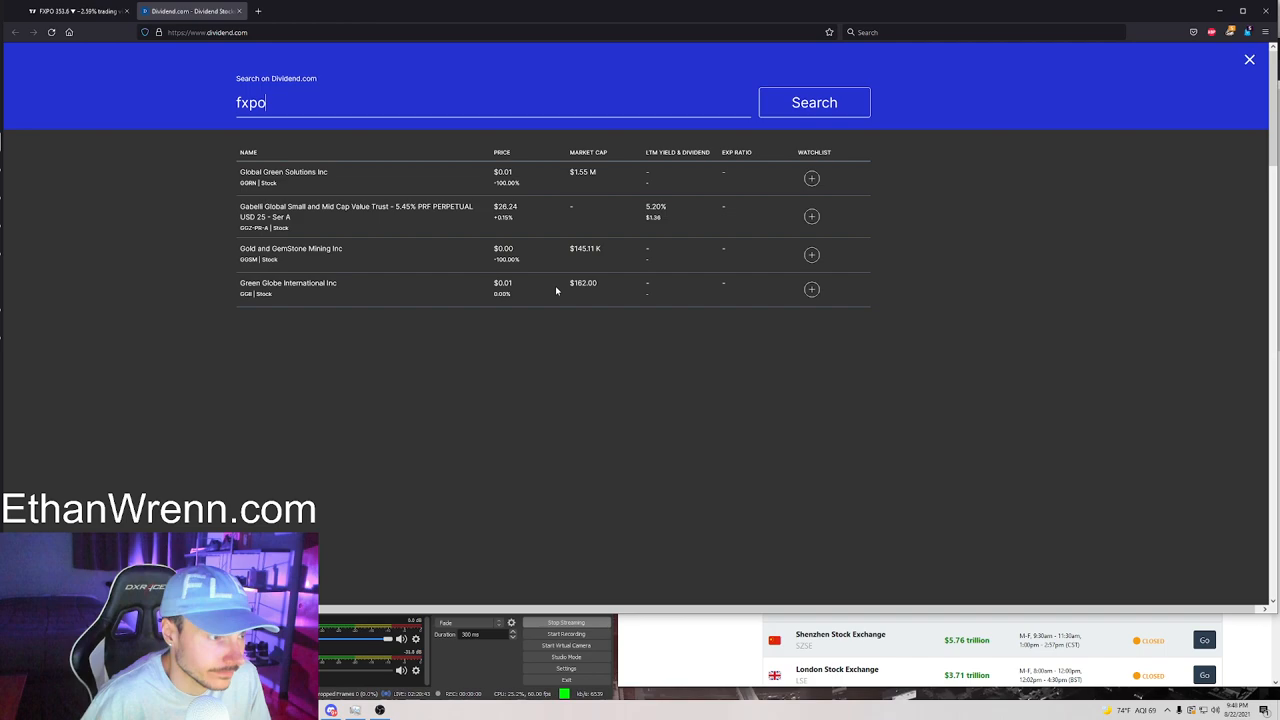
left_click(814, 102)
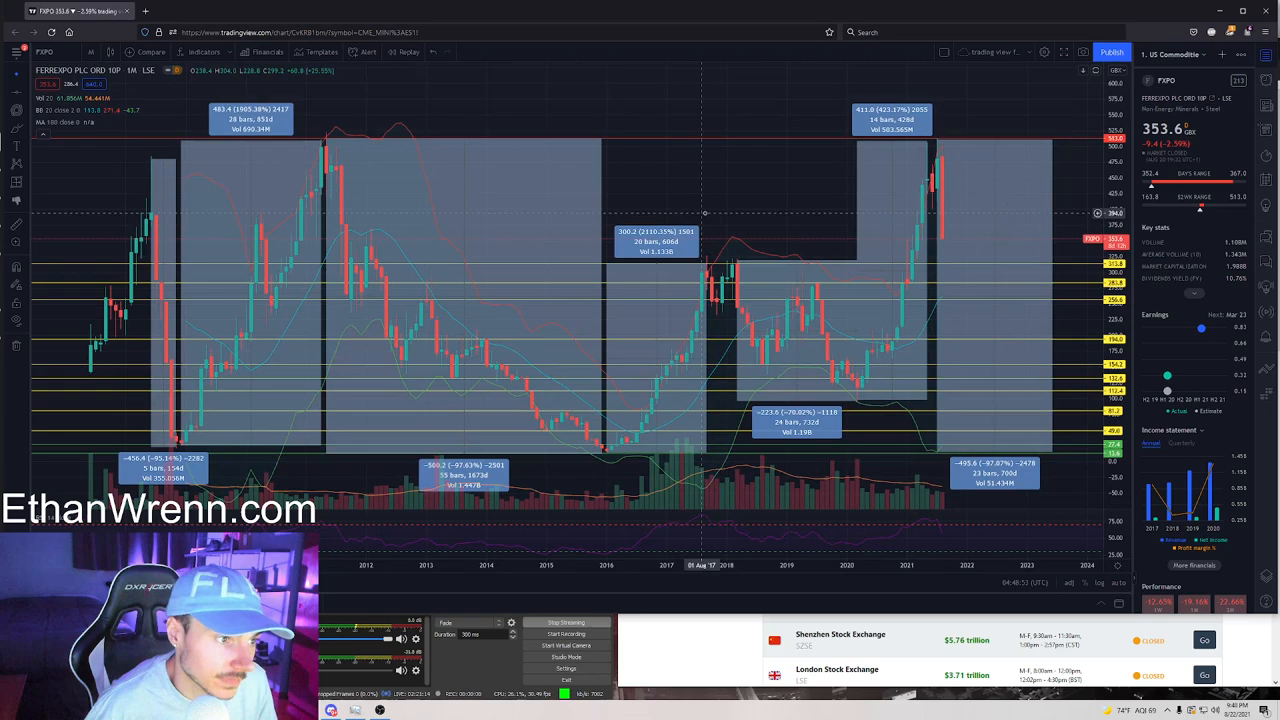
mouse_move(603, 445)
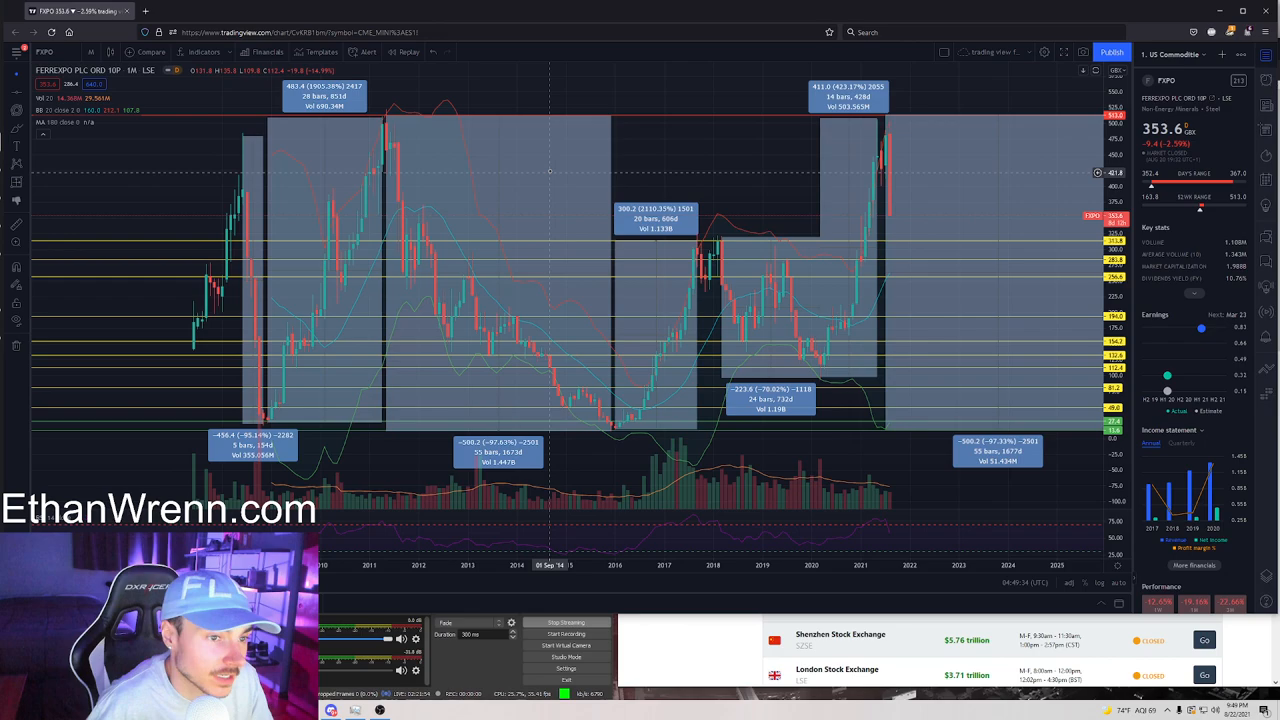
mouse_move(672, 222)
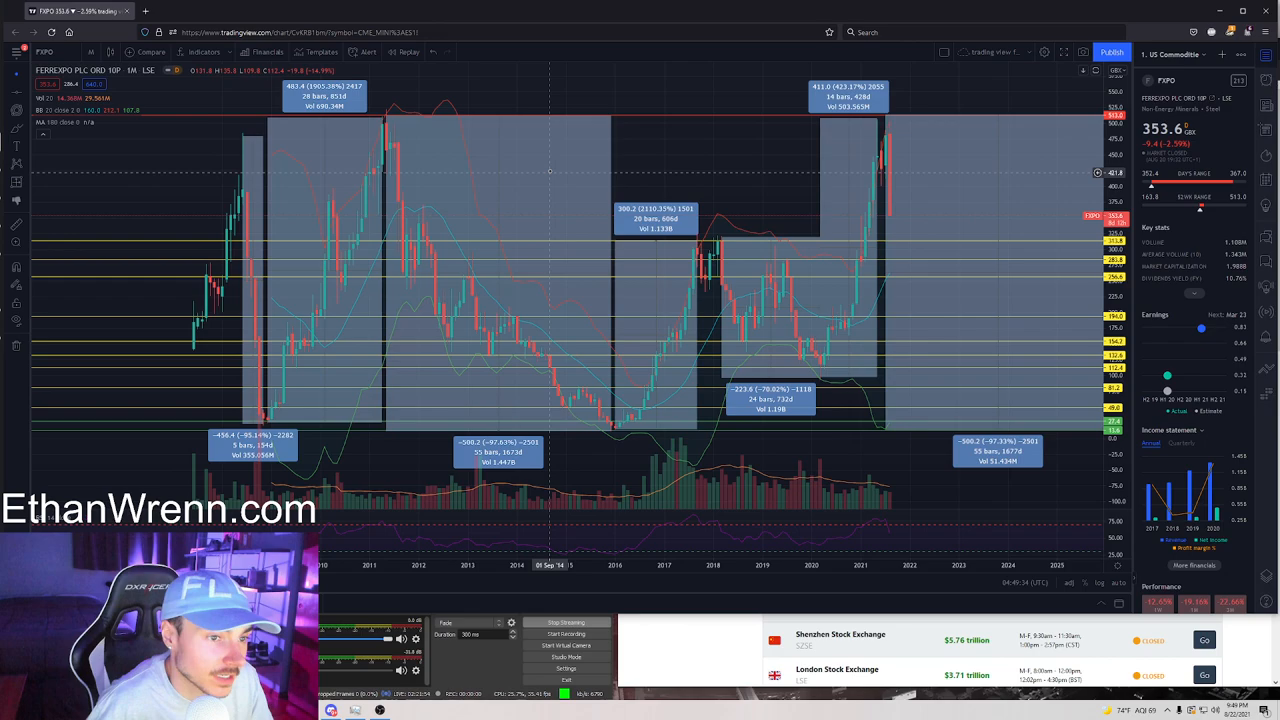